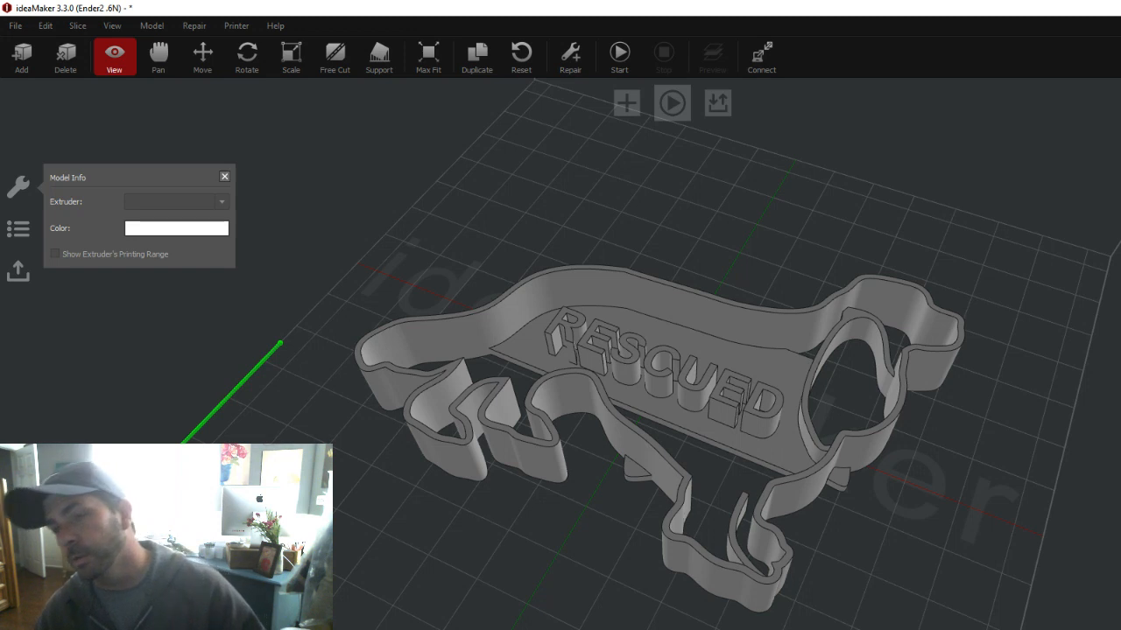
{"action": "mouse_move", "coordinate": [627, 621]}
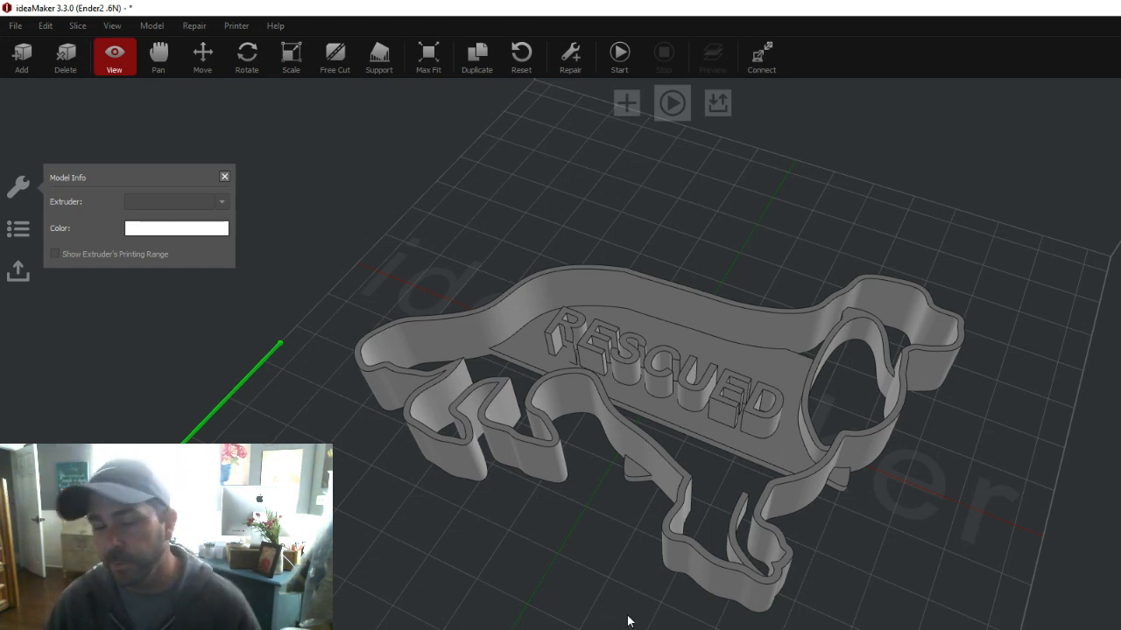
{"action": "mouse_move", "coordinate": [611, 603]}
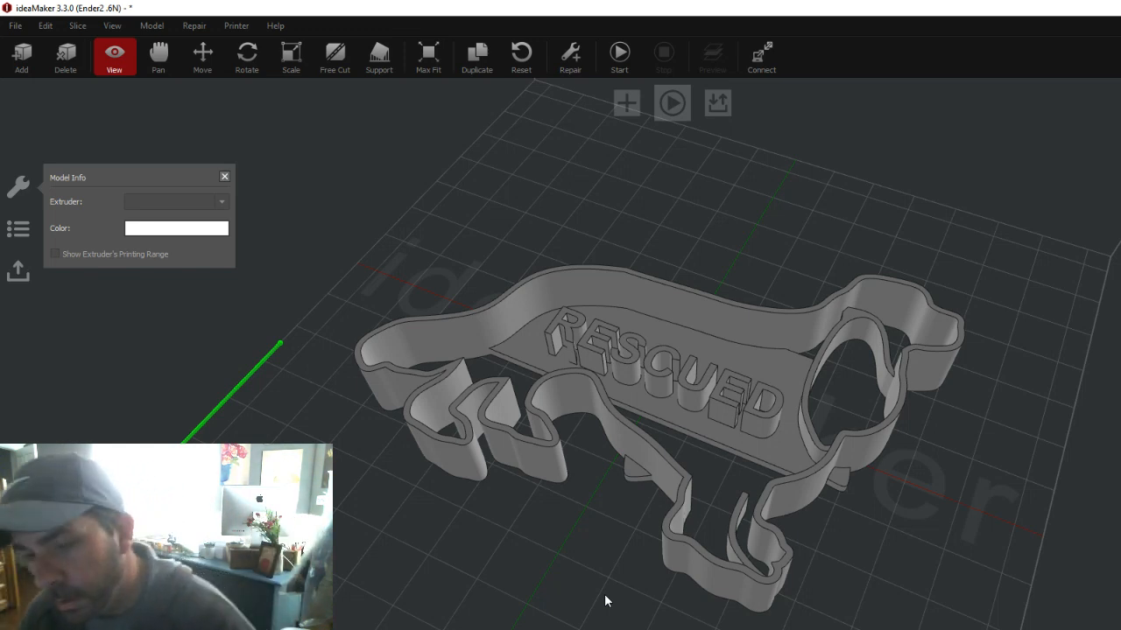
{"action": "mouse_move", "coordinate": [446, 519]}
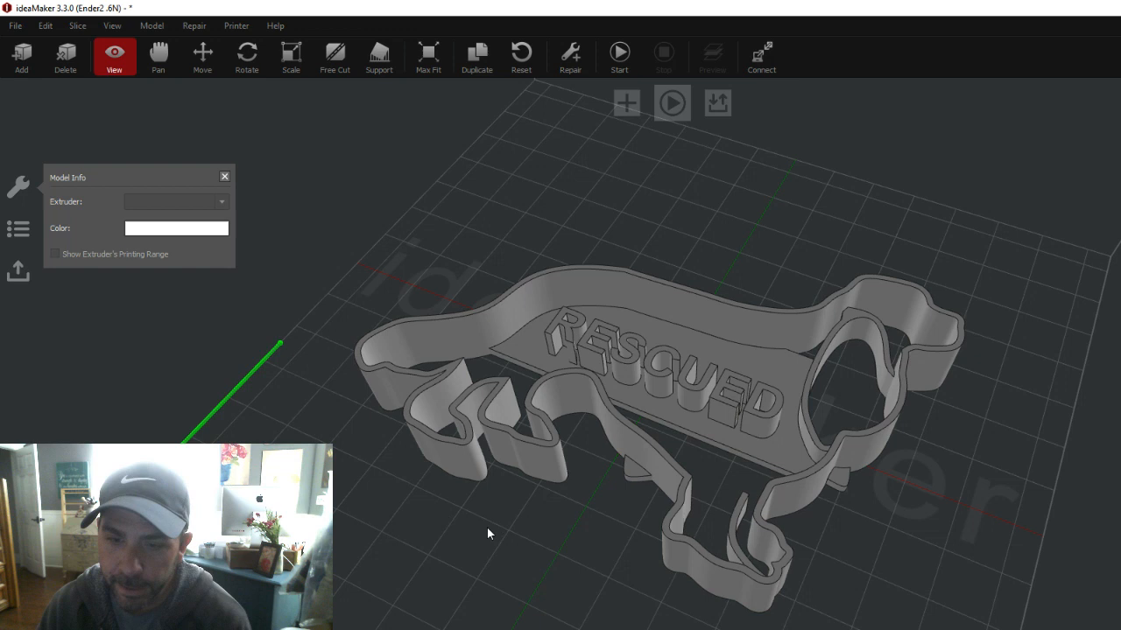
- Attempt Mirror X-Axis with nothing selected and dismiss the no-model-selected warning
{"action": "left_click", "coordinate": [151, 25]}
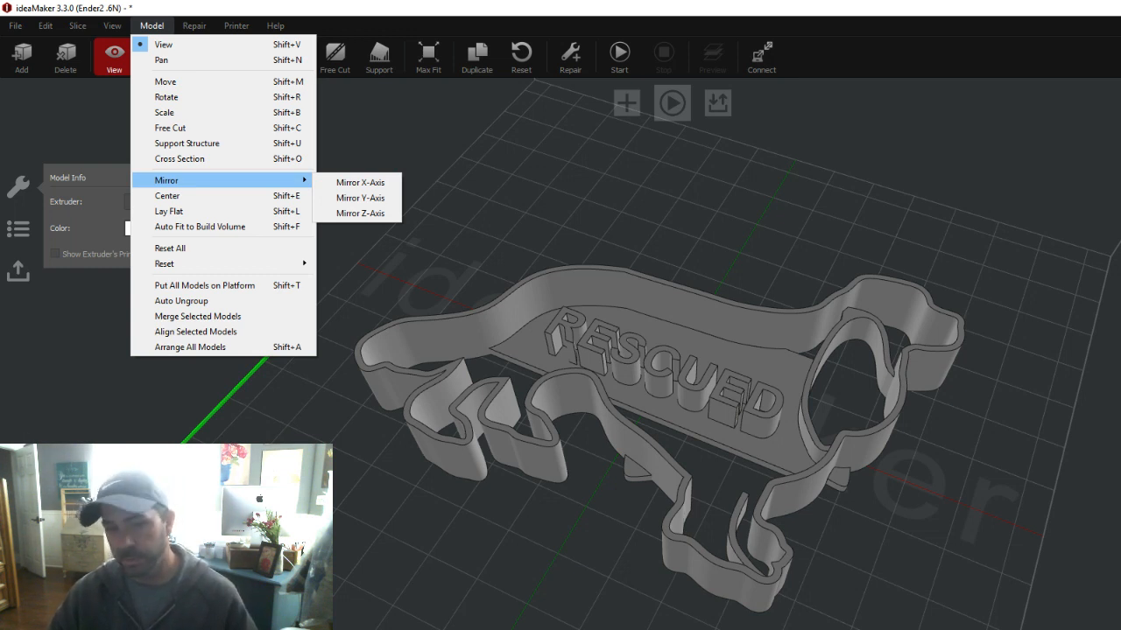
{"action": "mouse_move", "coordinate": [360, 183]}
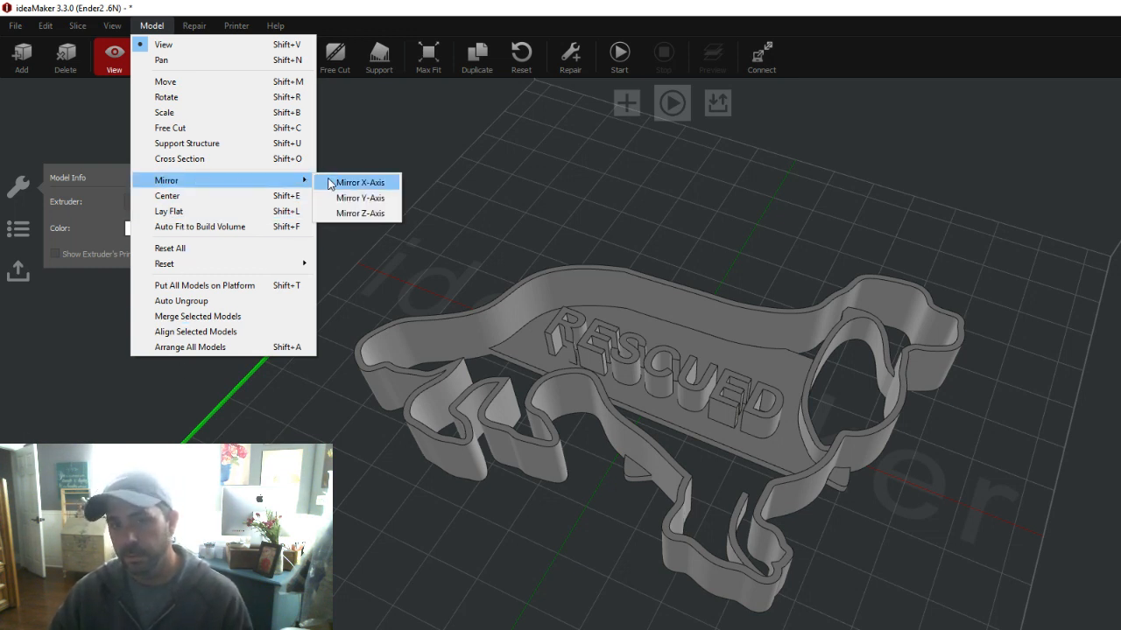
{"action": "left_click", "coordinate": [359, 182]}
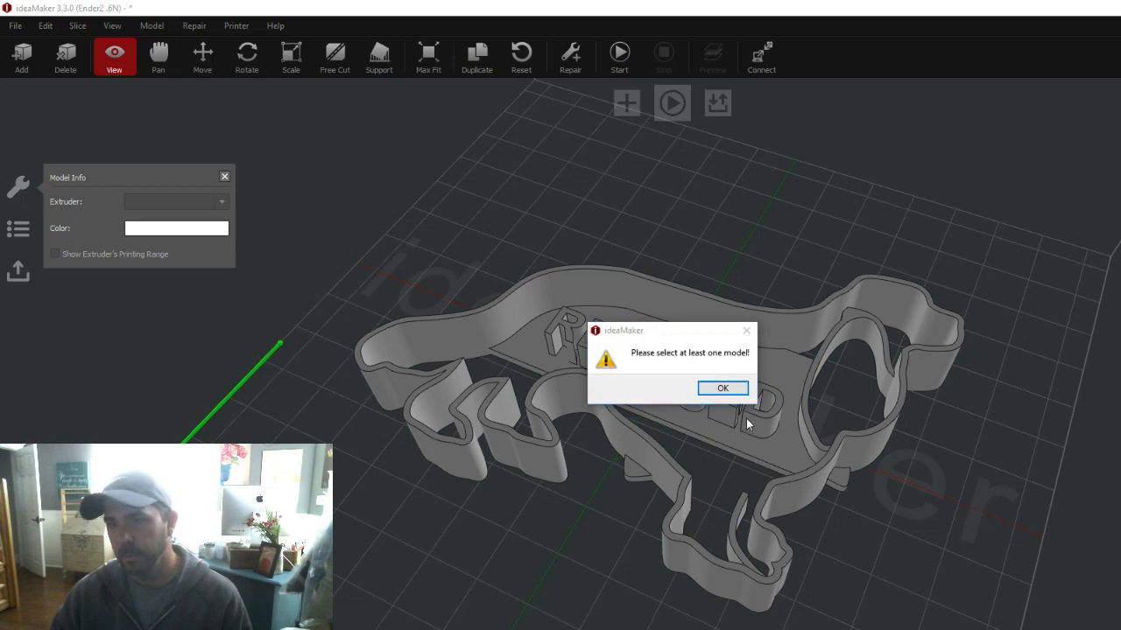
{"action": "left_click", "coordinate": [722, 388]}
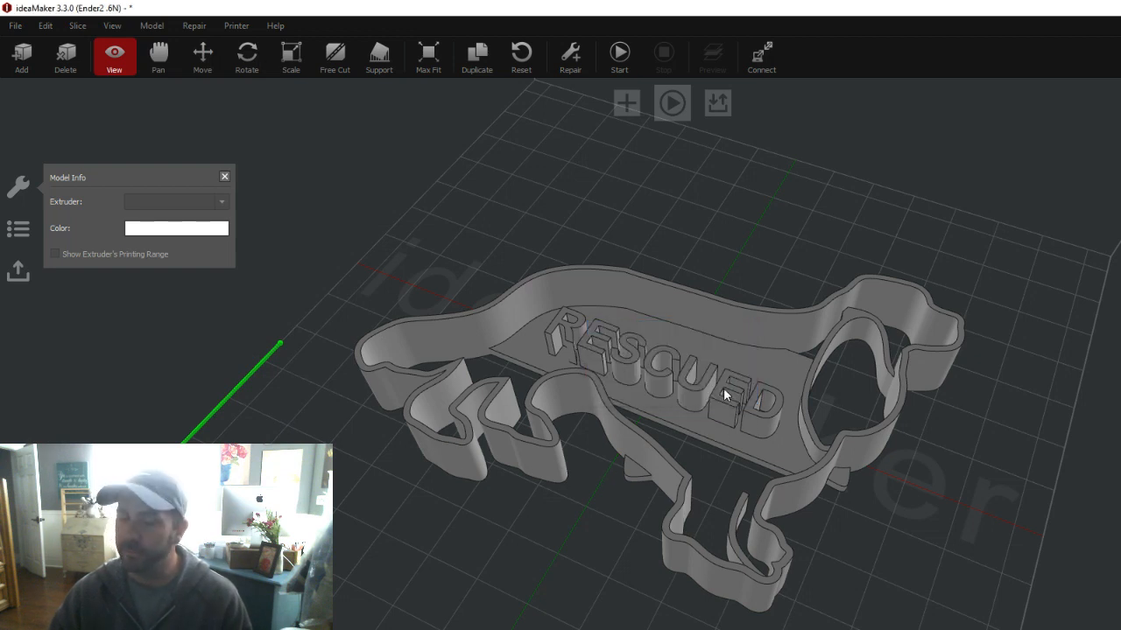
- Select the dachshund cookie cutter and mirror it along the X axis so RESCUED reads backwards
{"action": "left_click", "coordinate": [722, 394]}
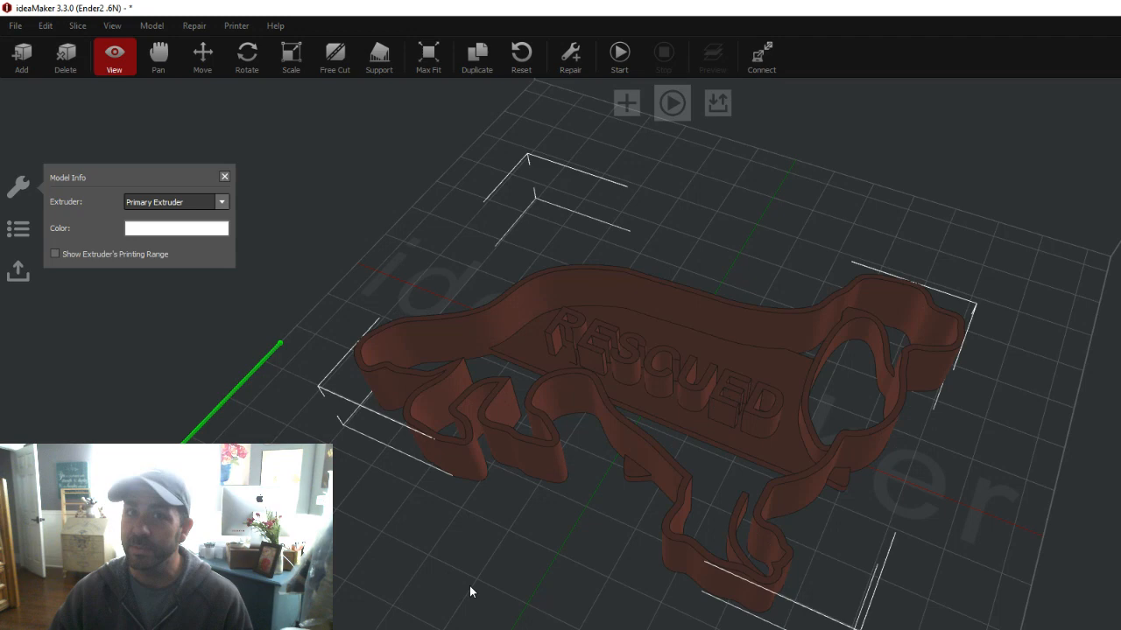
{"action": "left_click", "coordinate": [152, 24]}
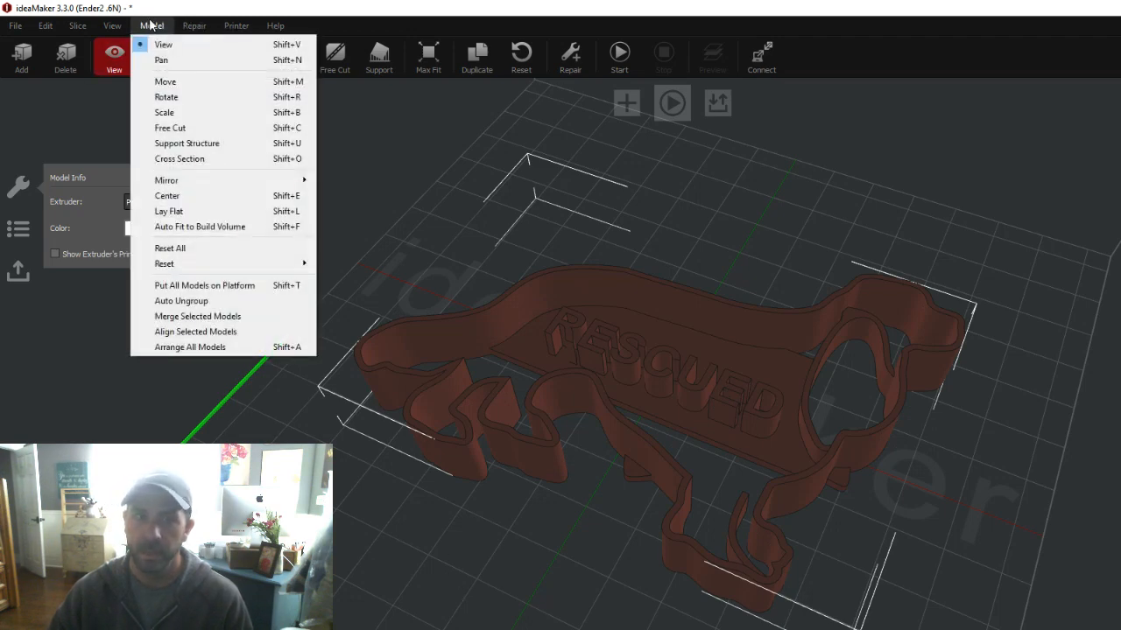
{"action": "left_click", "coordinate": [167, 179]}
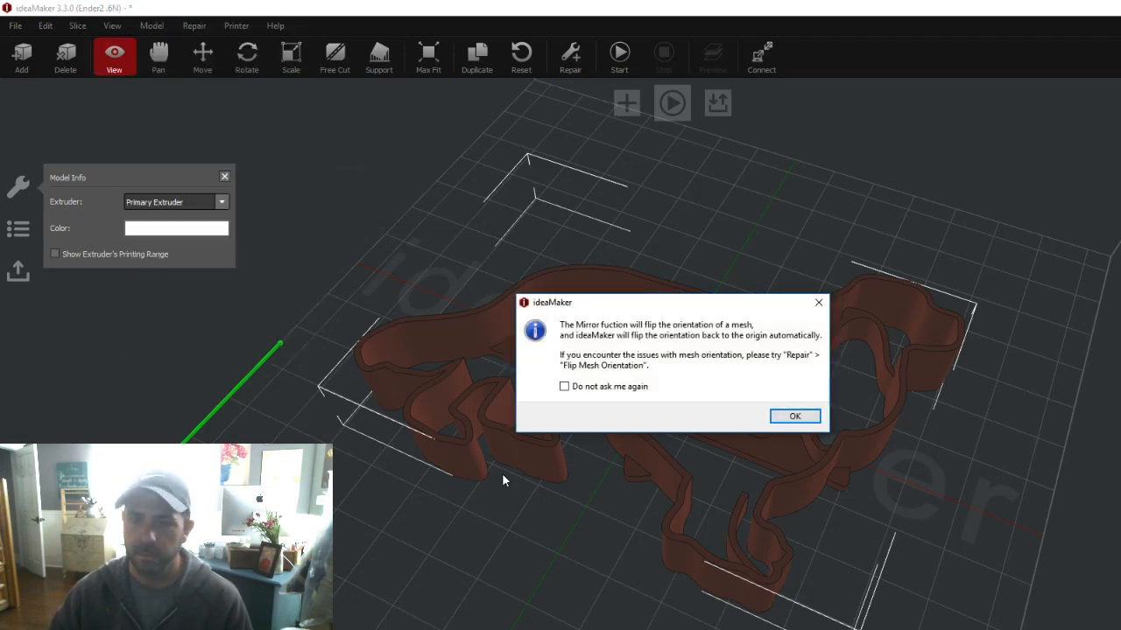
{"action": "left_click", "coordinate": [794, 416]}
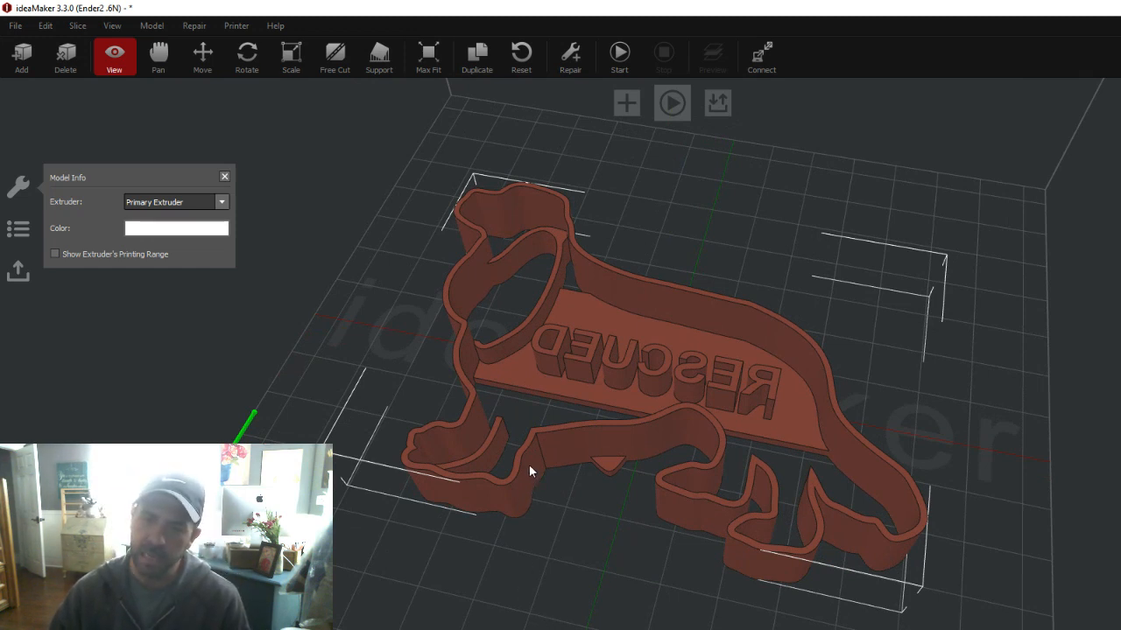
{"action": "mouse_move", "coordinate": [692, 504]}
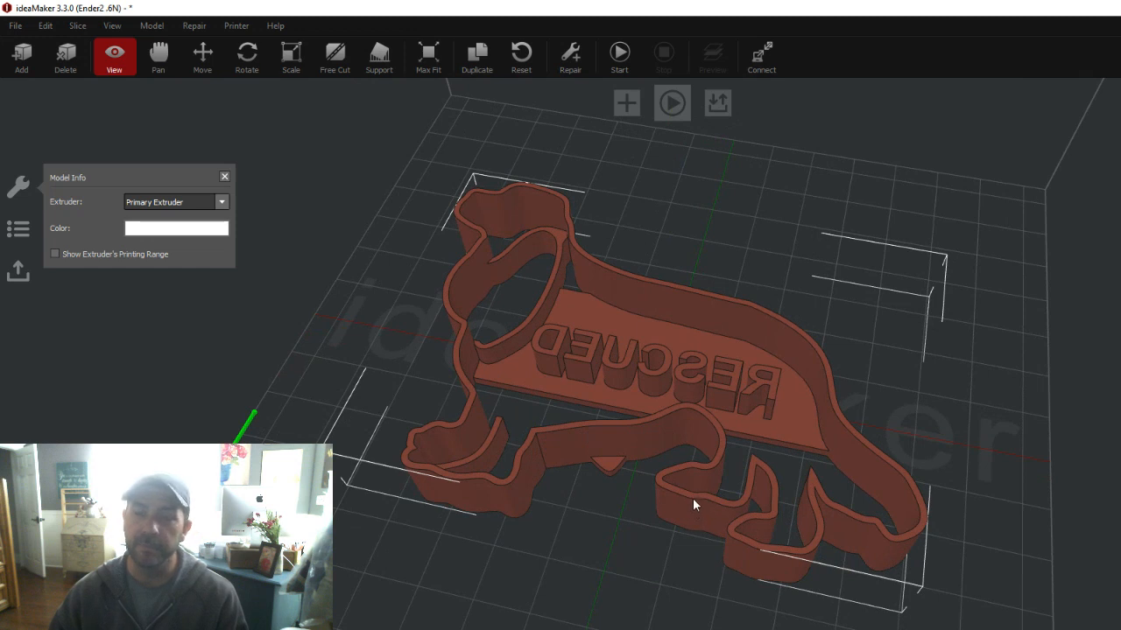
{"action": "mouse_move", "coordinate": [731, 512]}
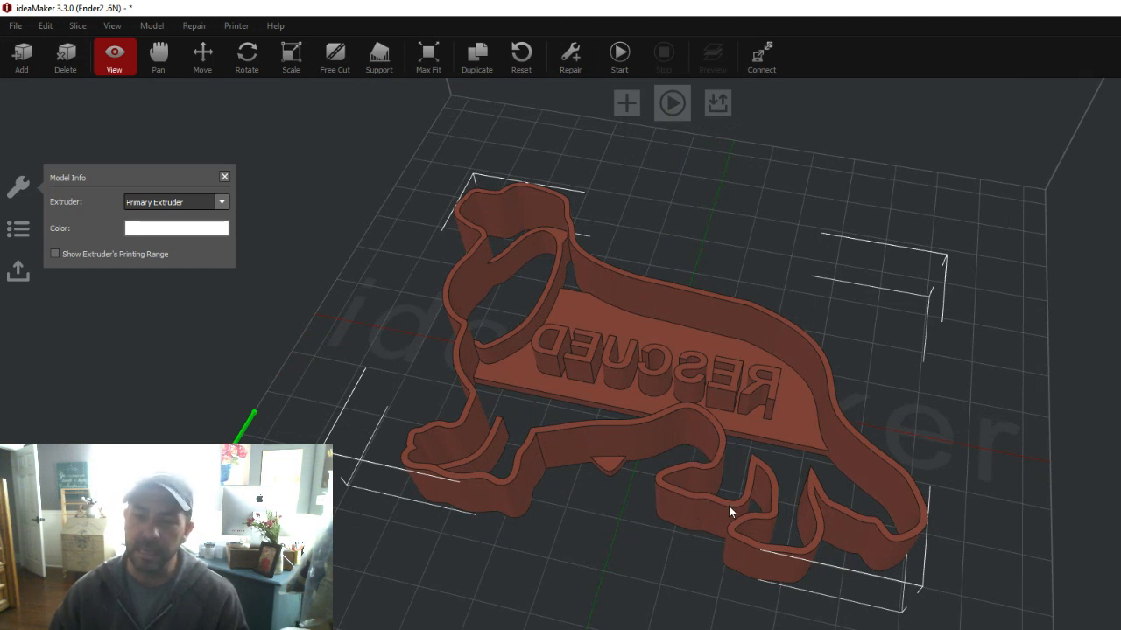
{"action": "mouse_move", "coordinate": [762, 528]}
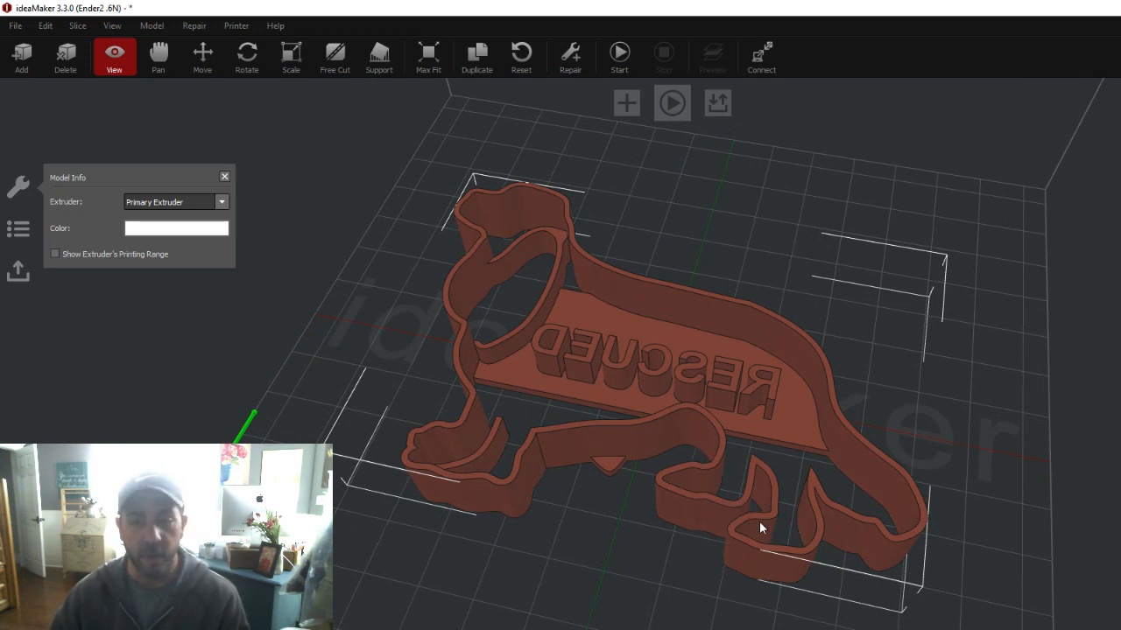
- Enable Show Edges so the mirrored cookie cutter is drawn with edge outlines
{"action": "left_click", "coordinate": [111, 24]}
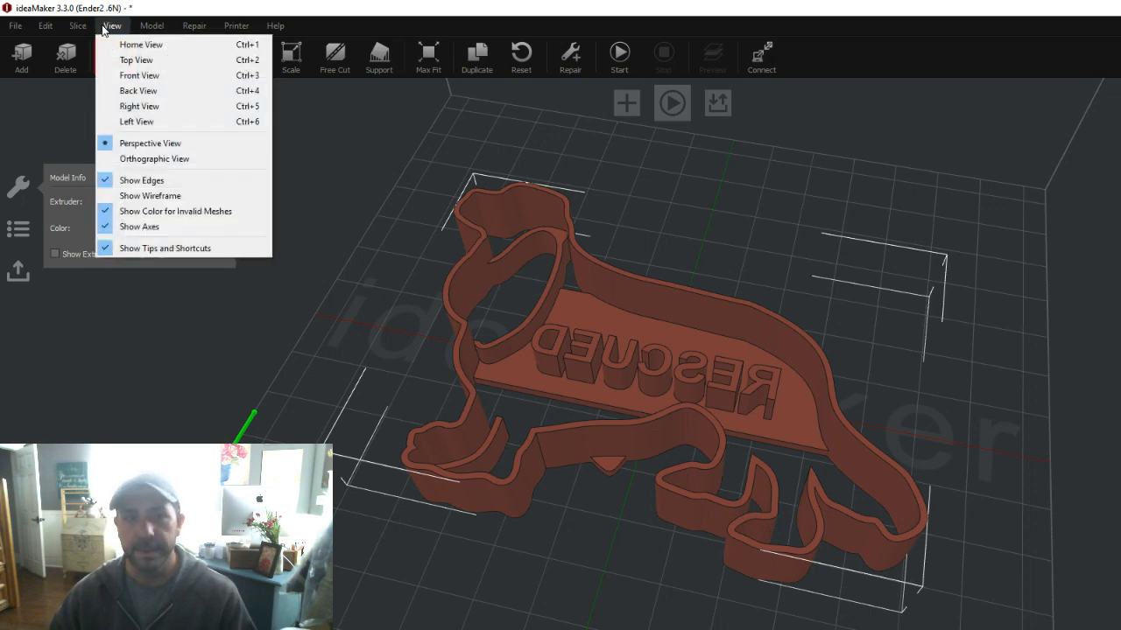
{"action": "left_click", "coordinate": [141, 179]}
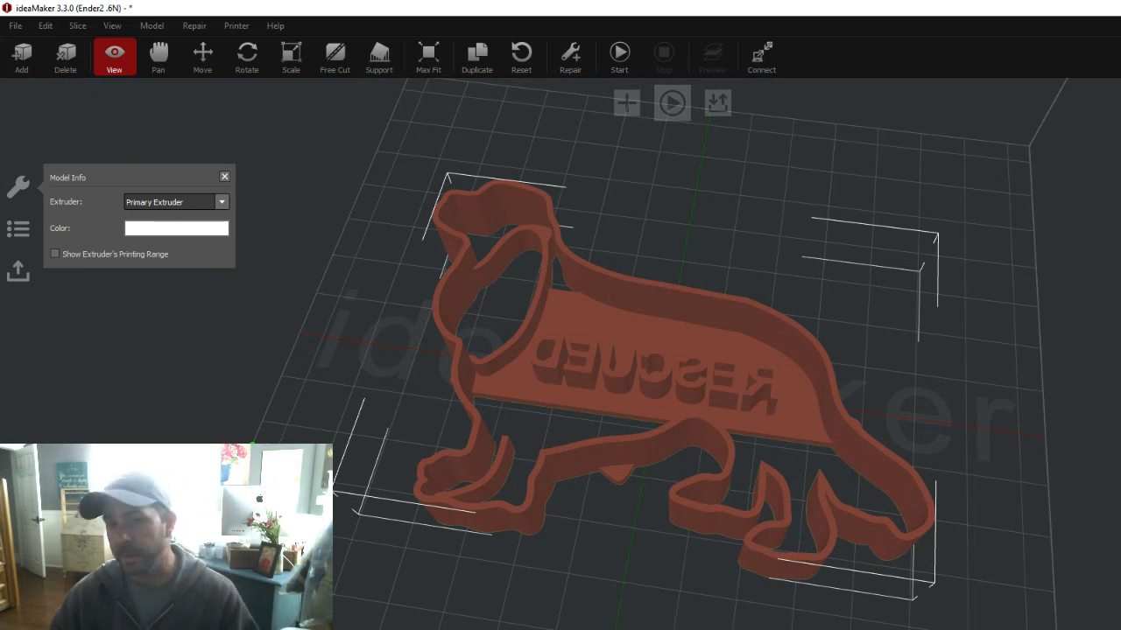
{"action": "left_click", "coordinate": [111, 24]}
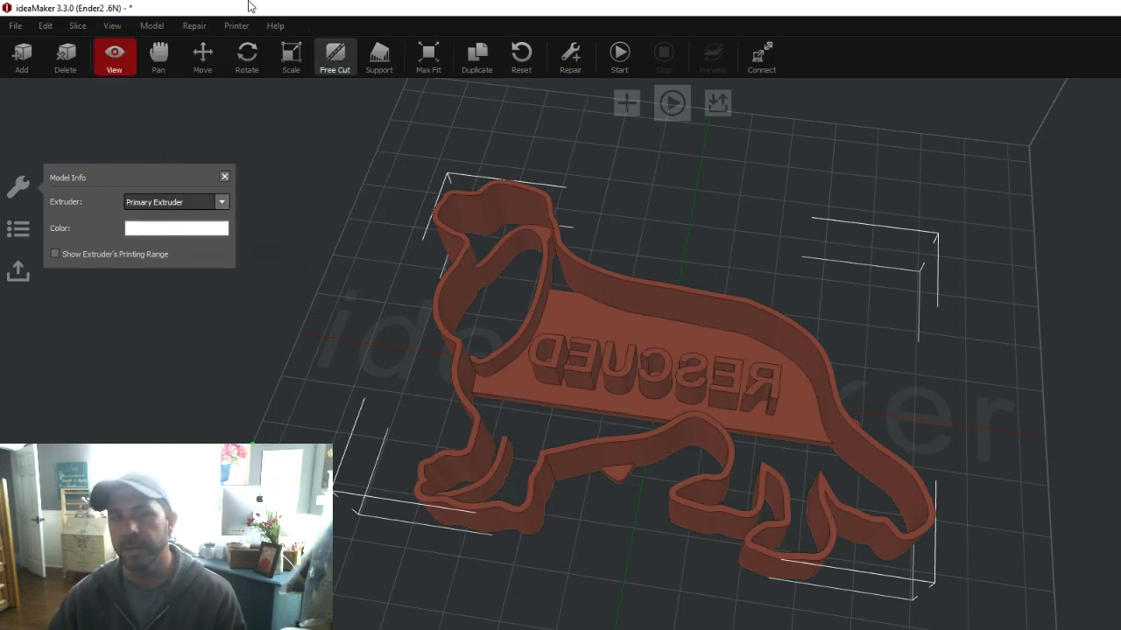
- Enable Show Wireframe so the mirrored cookie cutter renders as a triangle mesh
{"action": "left_click", "coordinate": [111, 24]}
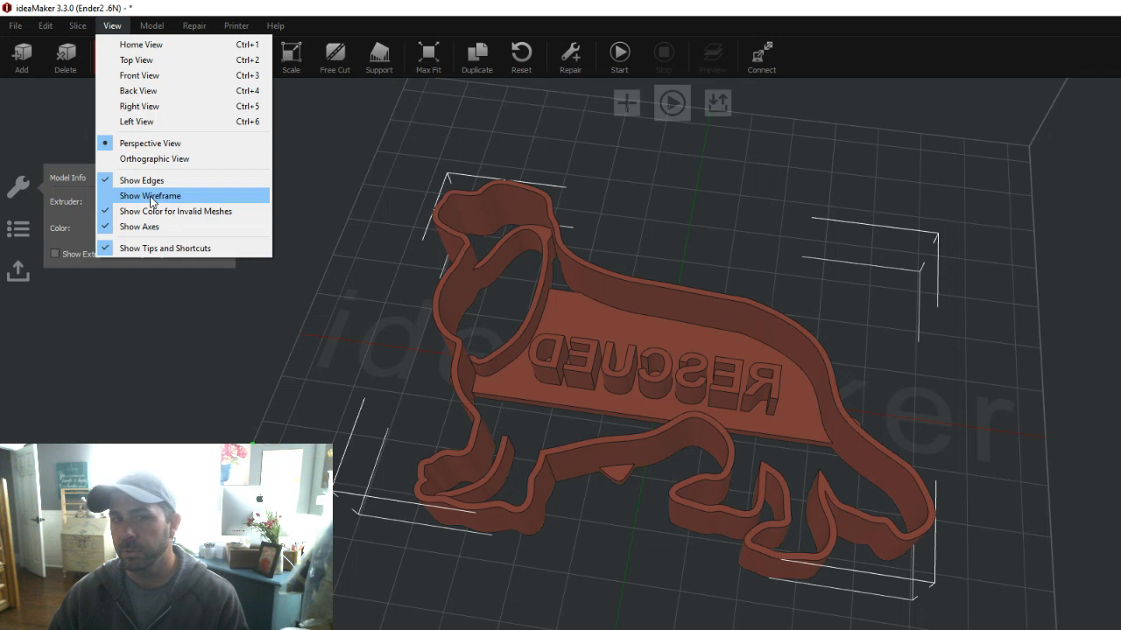
{"action": "left_click", "coordinate": [149, 195]}
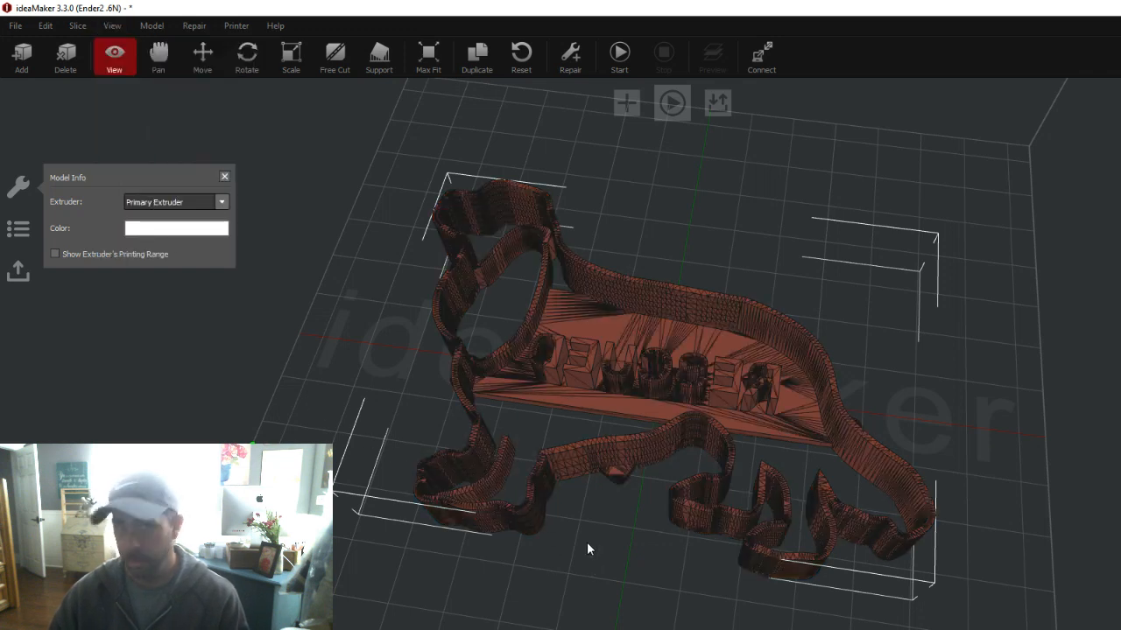
{"action": "mouse_move", "coordinate": [260, 331]}
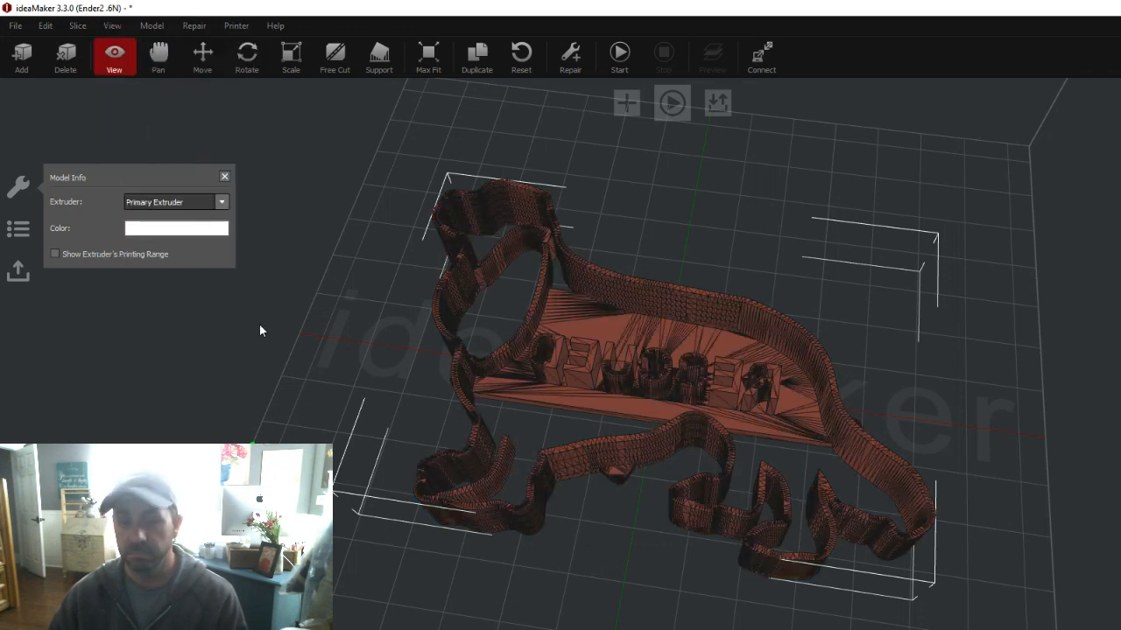